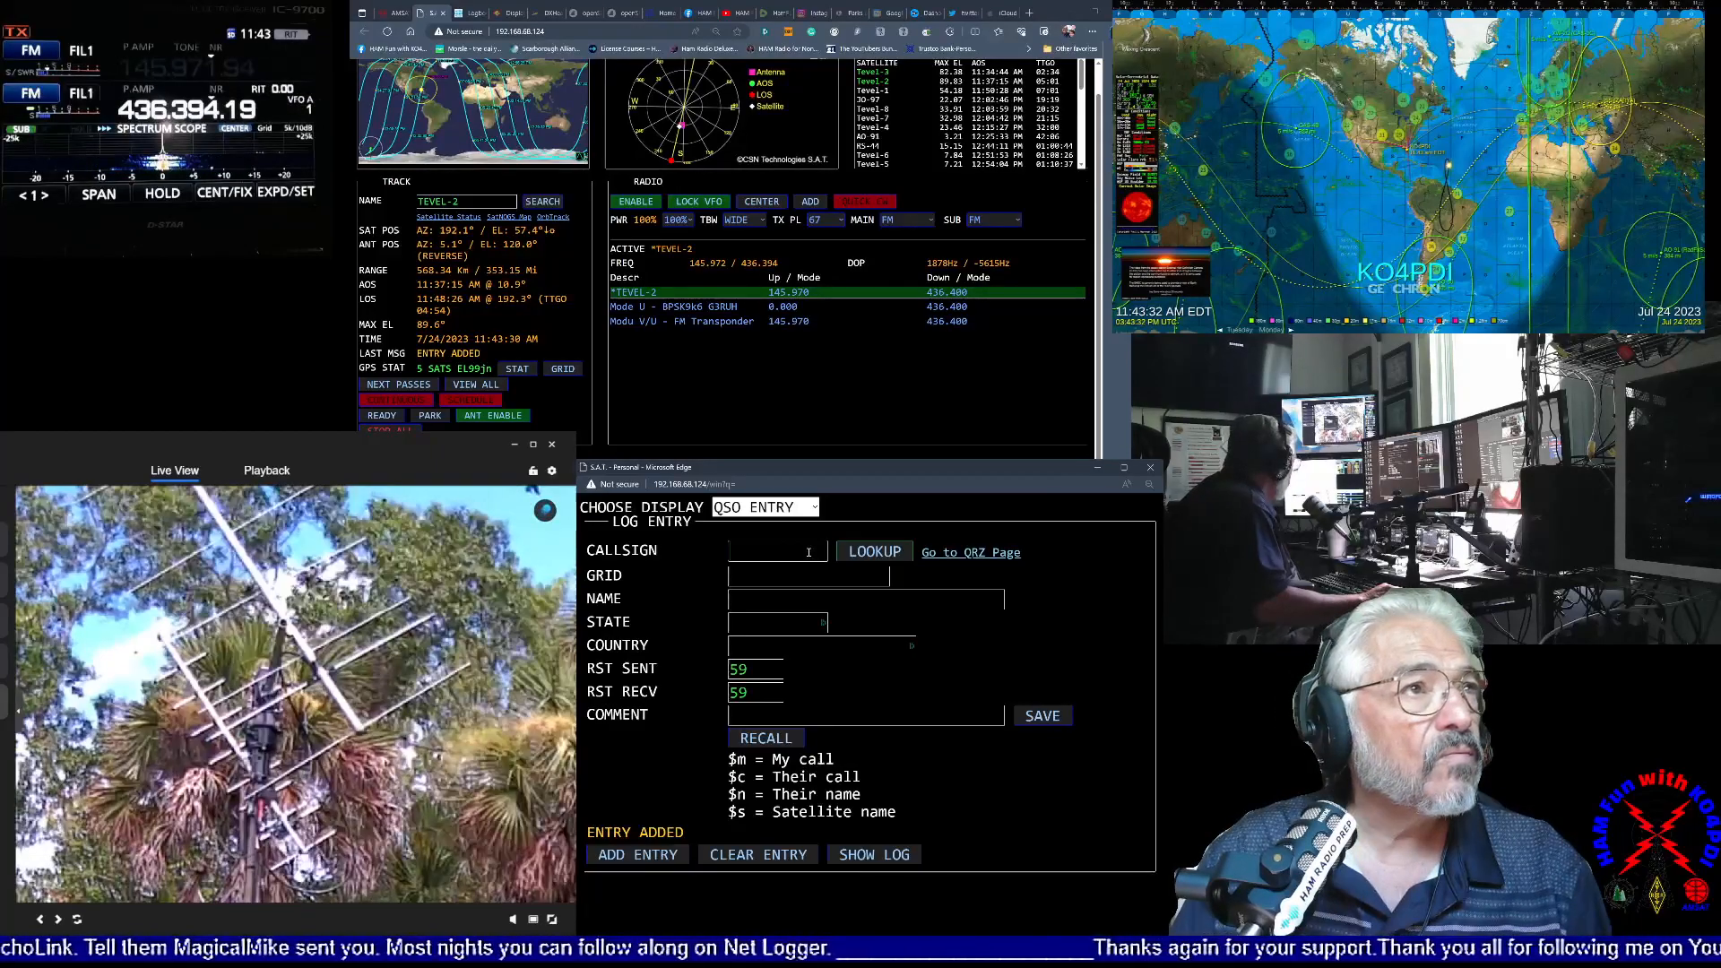
type("kc4le")
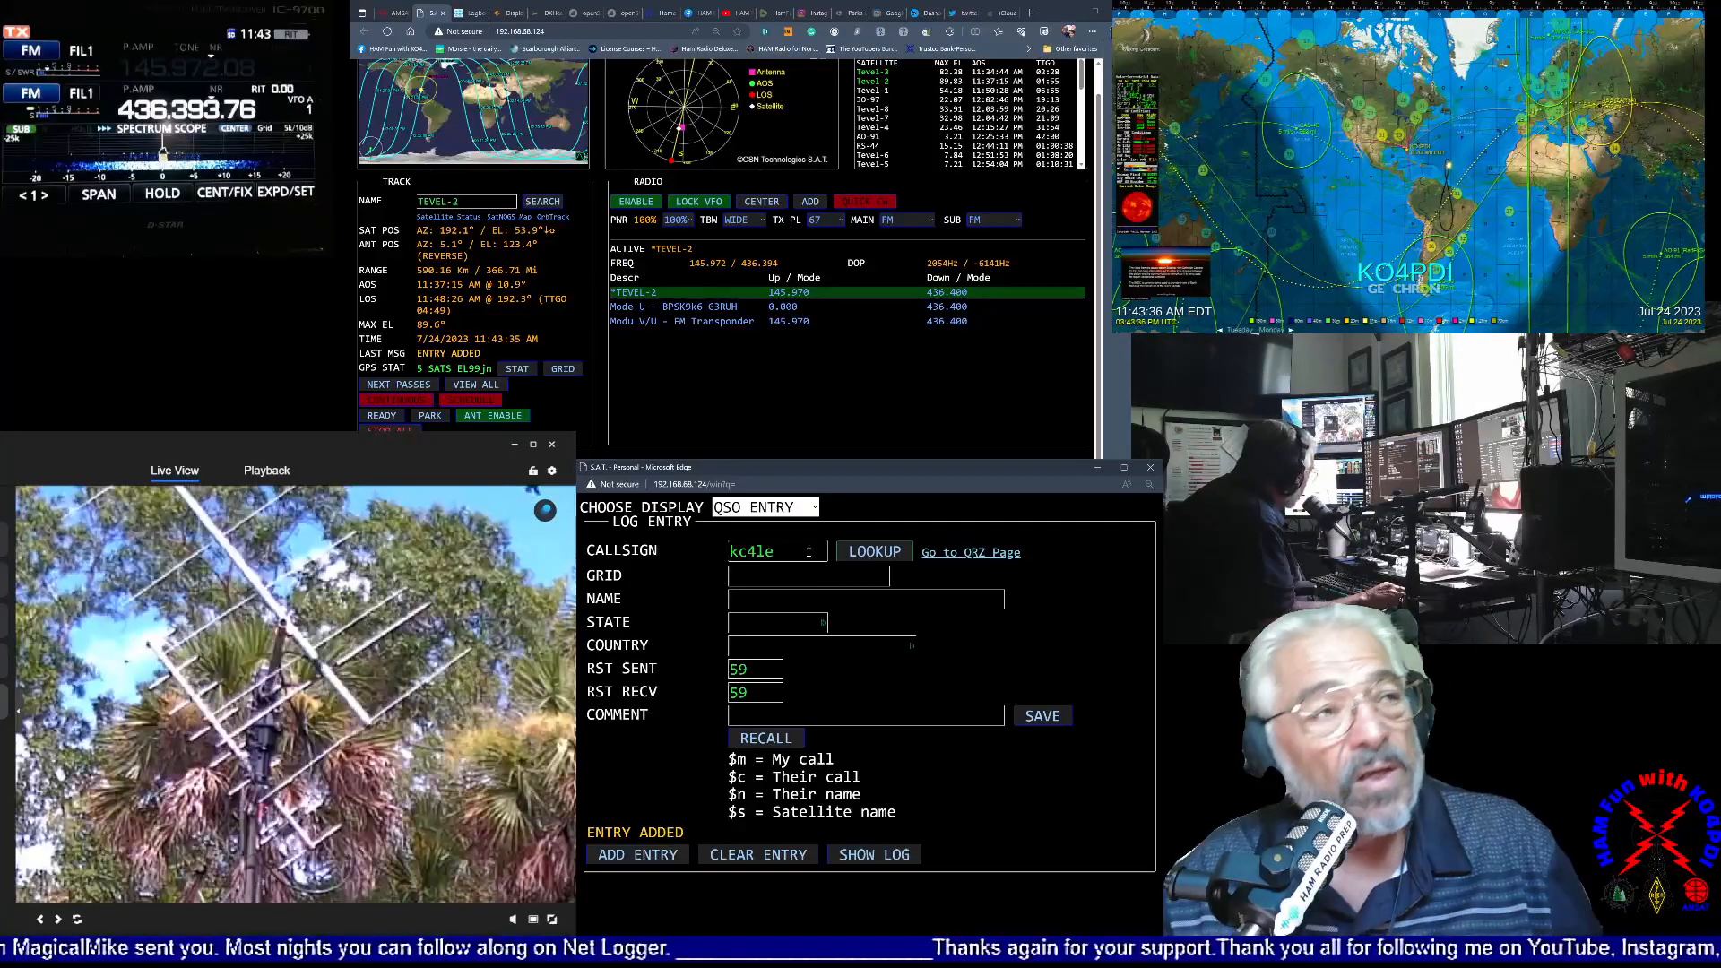
left_click(875, 553)
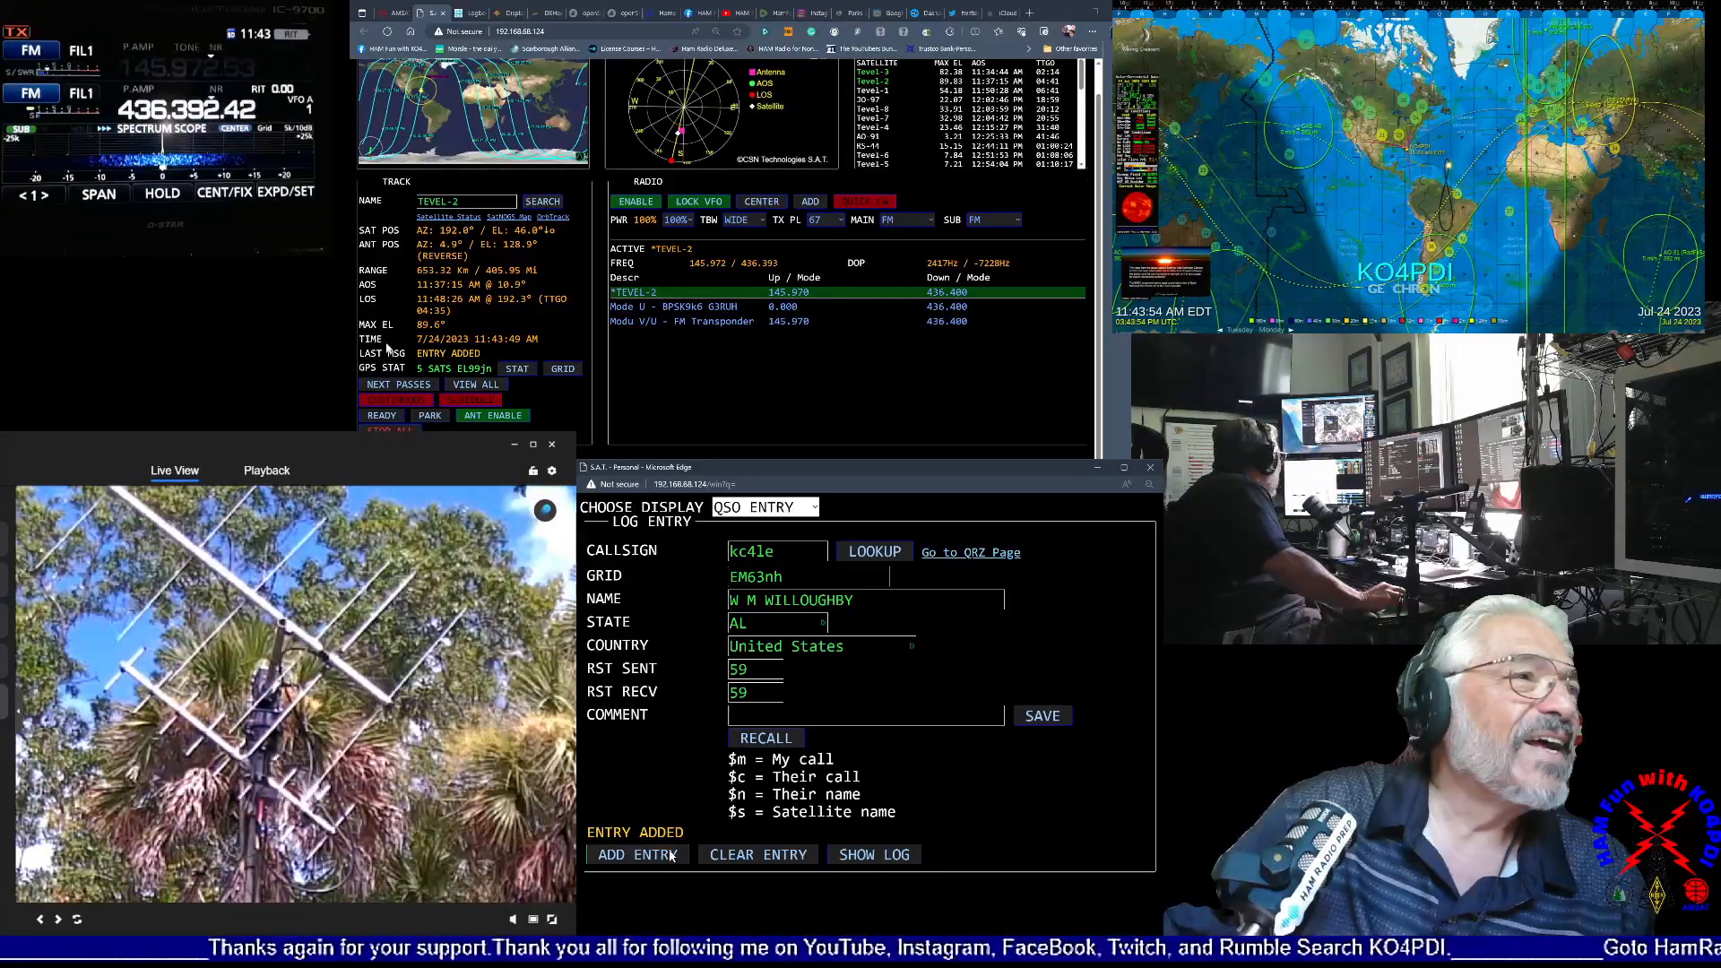
- Add the KC4LE QSO to the log, leaving the entry form blank with ENTRY ADDED shown
left_click(638, 854)
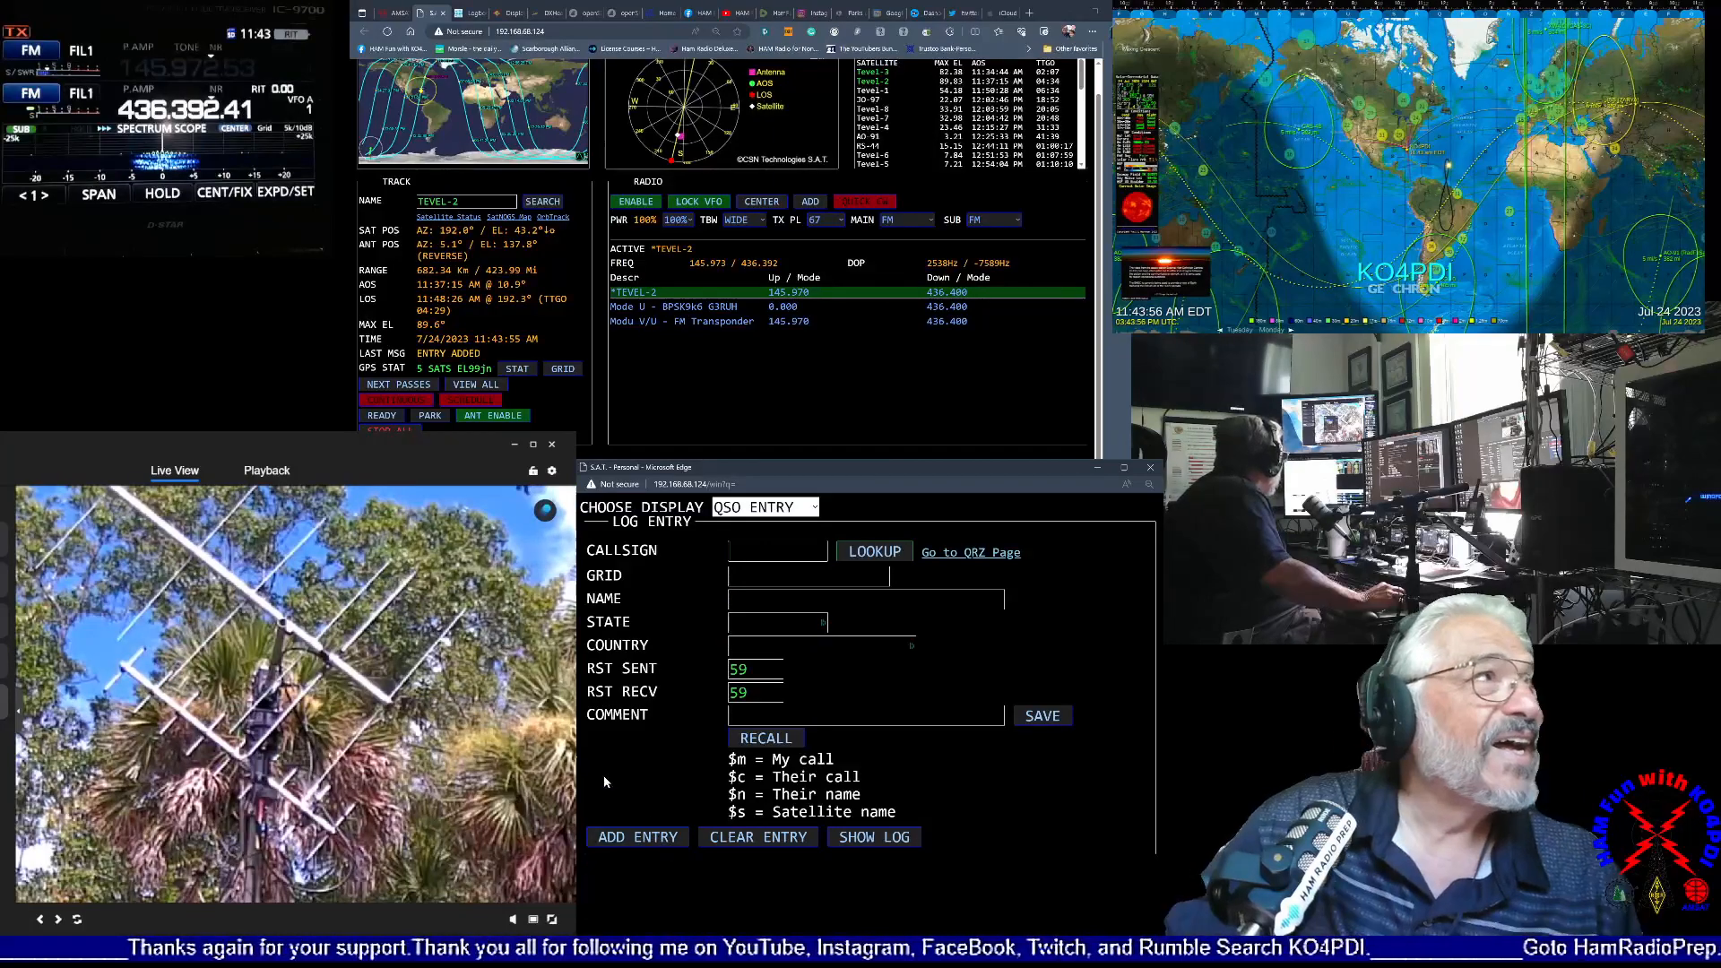
left_click(638, 836)
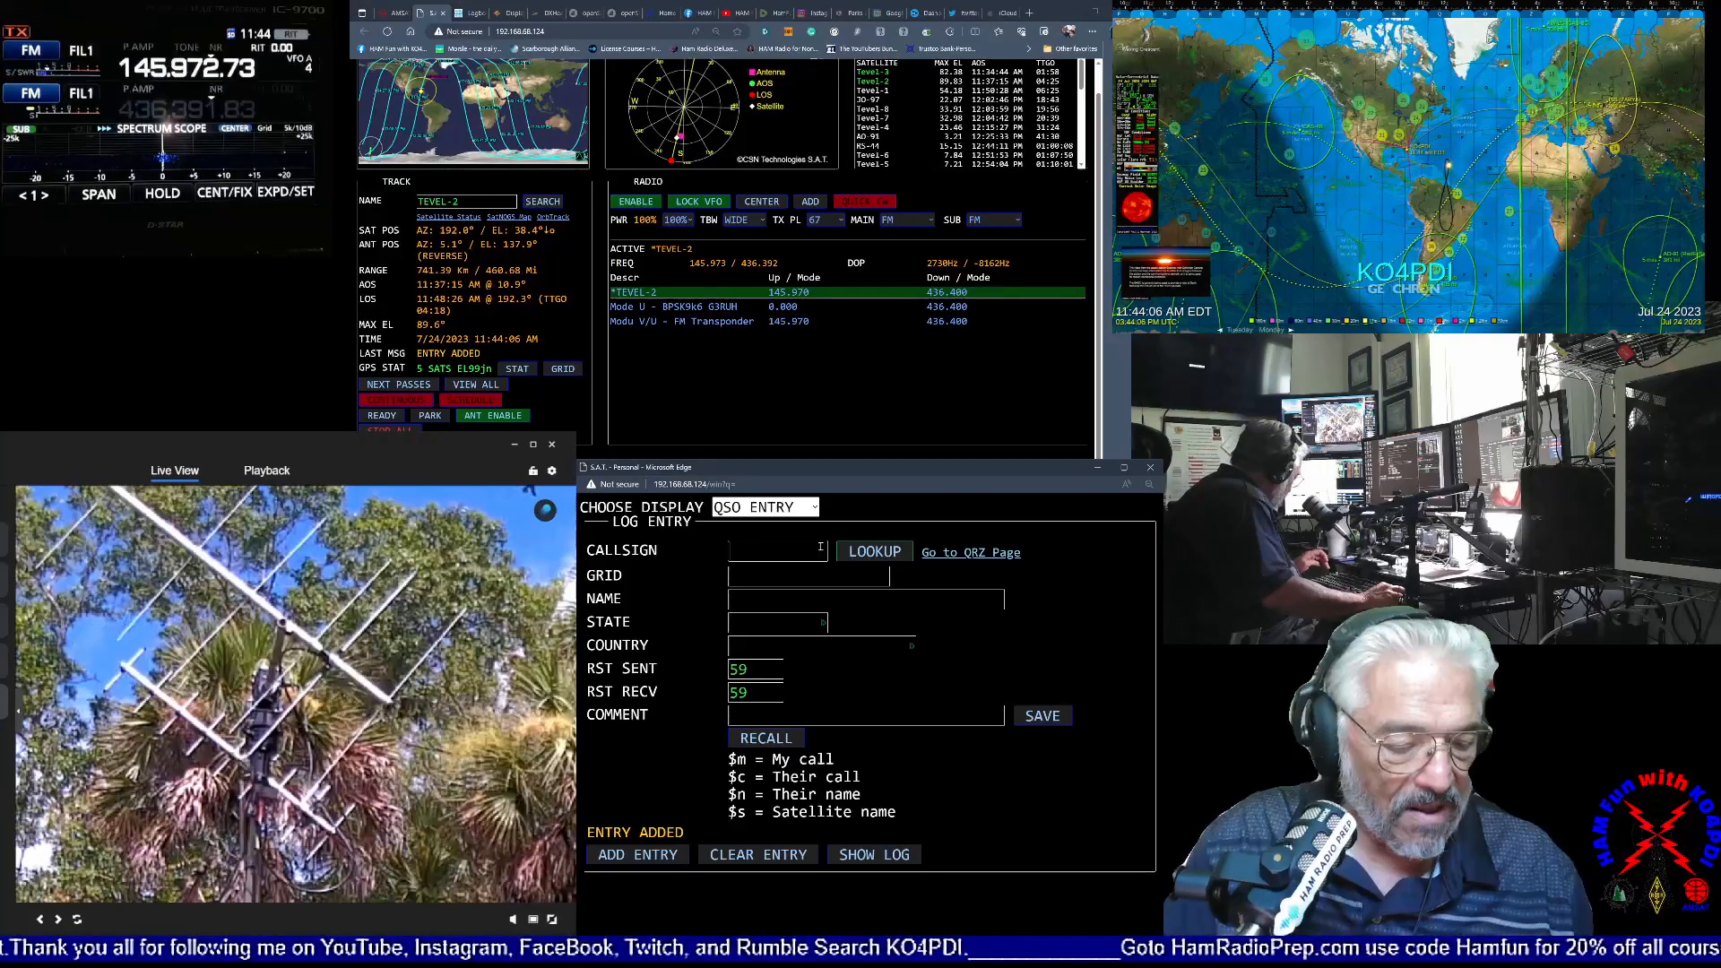
type("wb2")
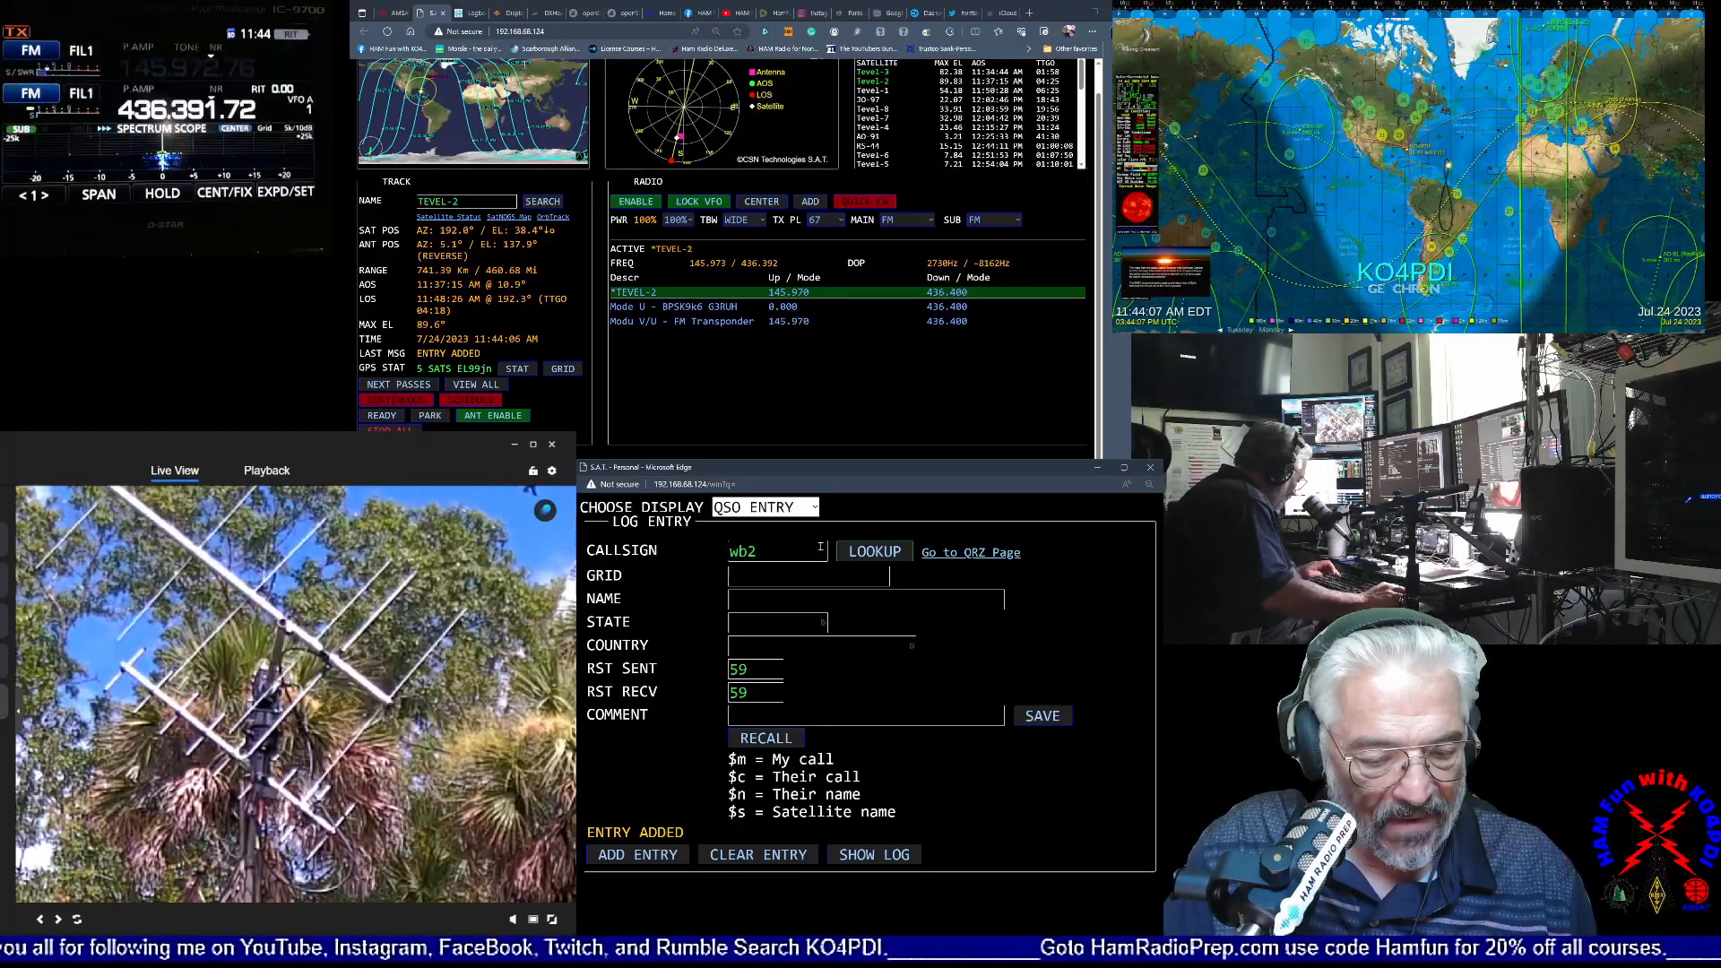
type("tqe")
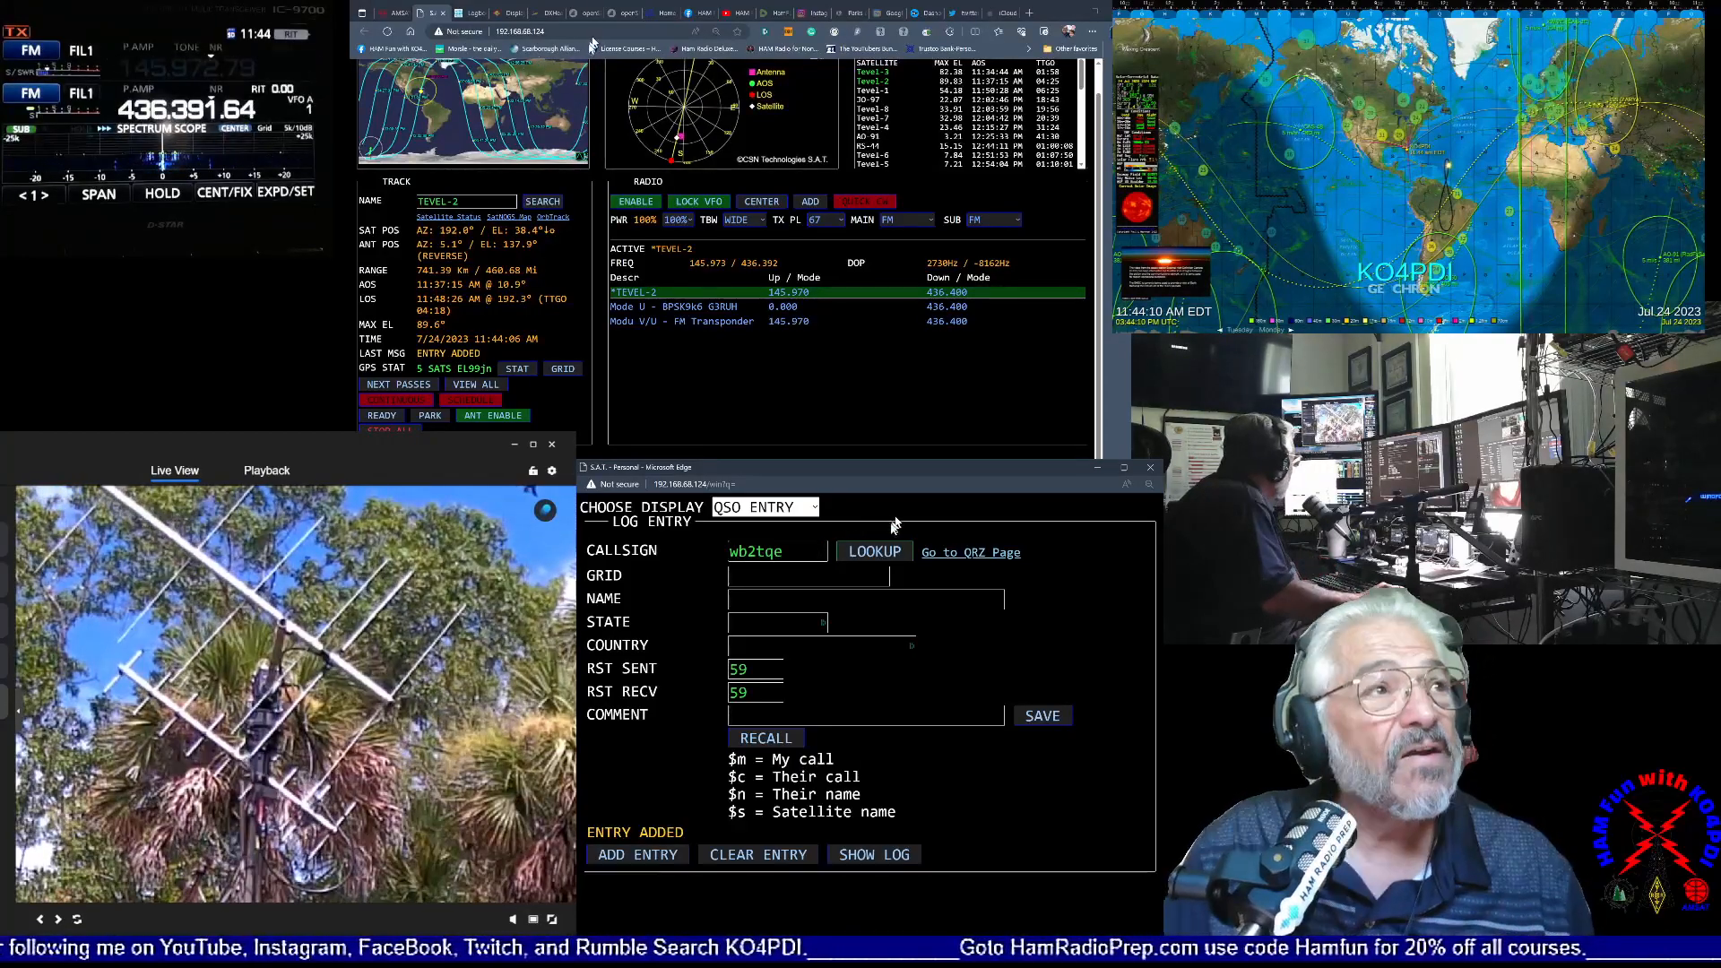
left_click(875, 552)
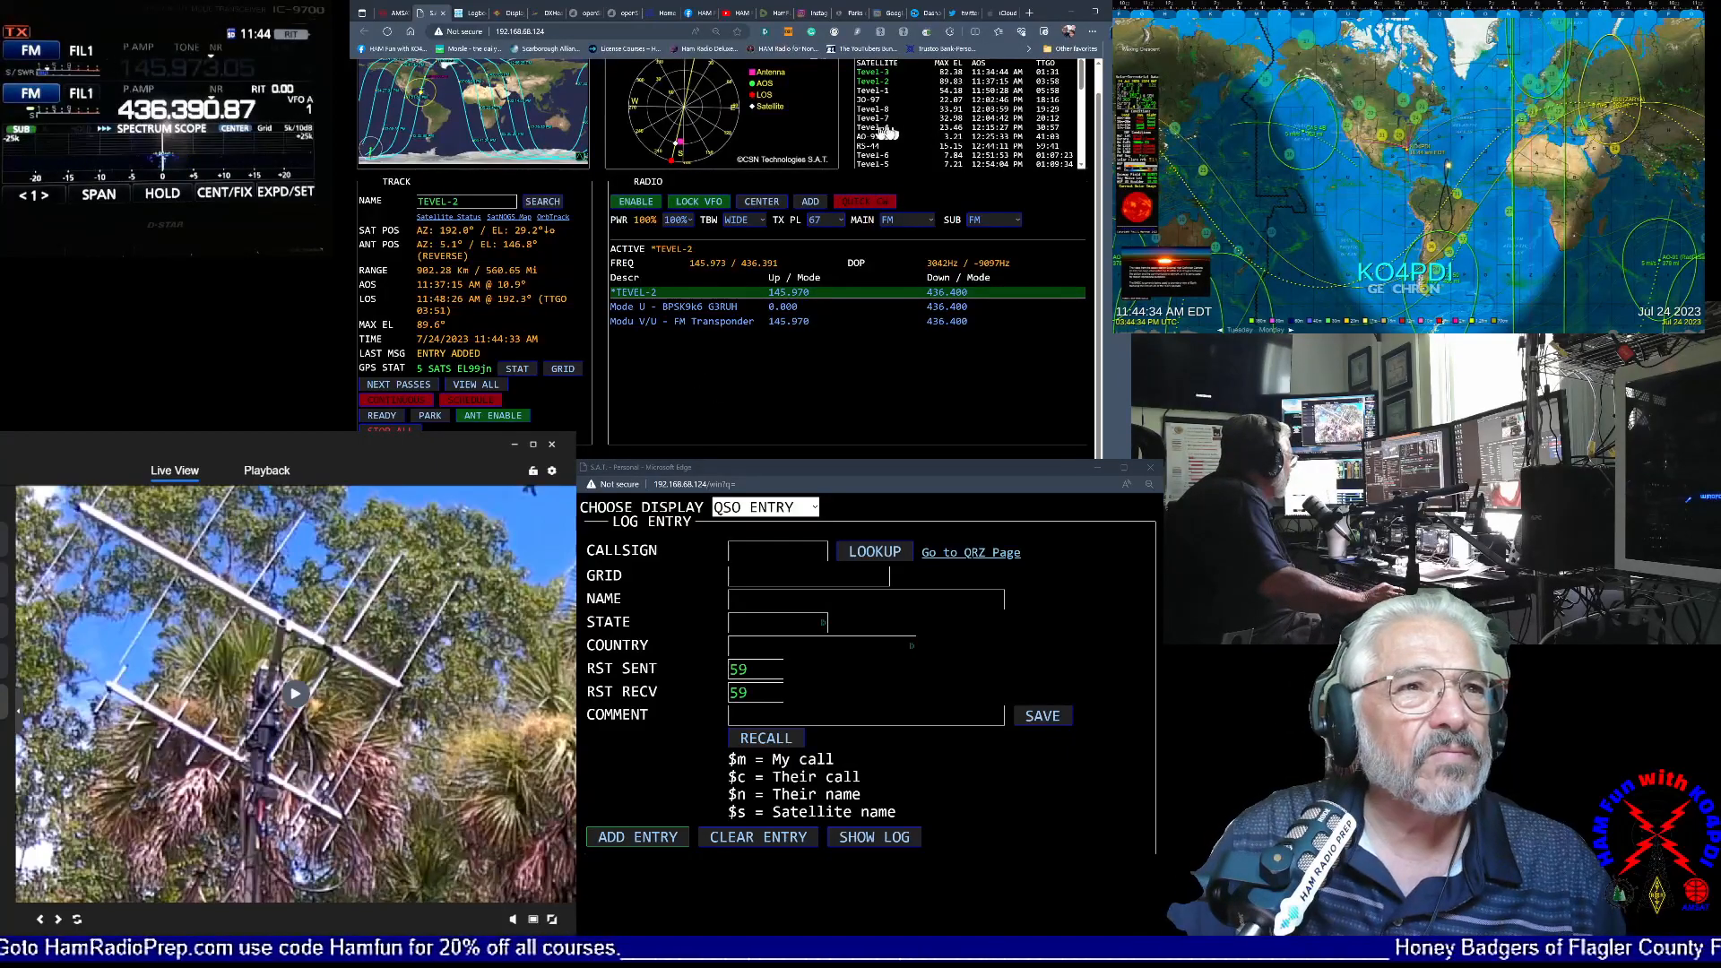
left_click(636, 836)
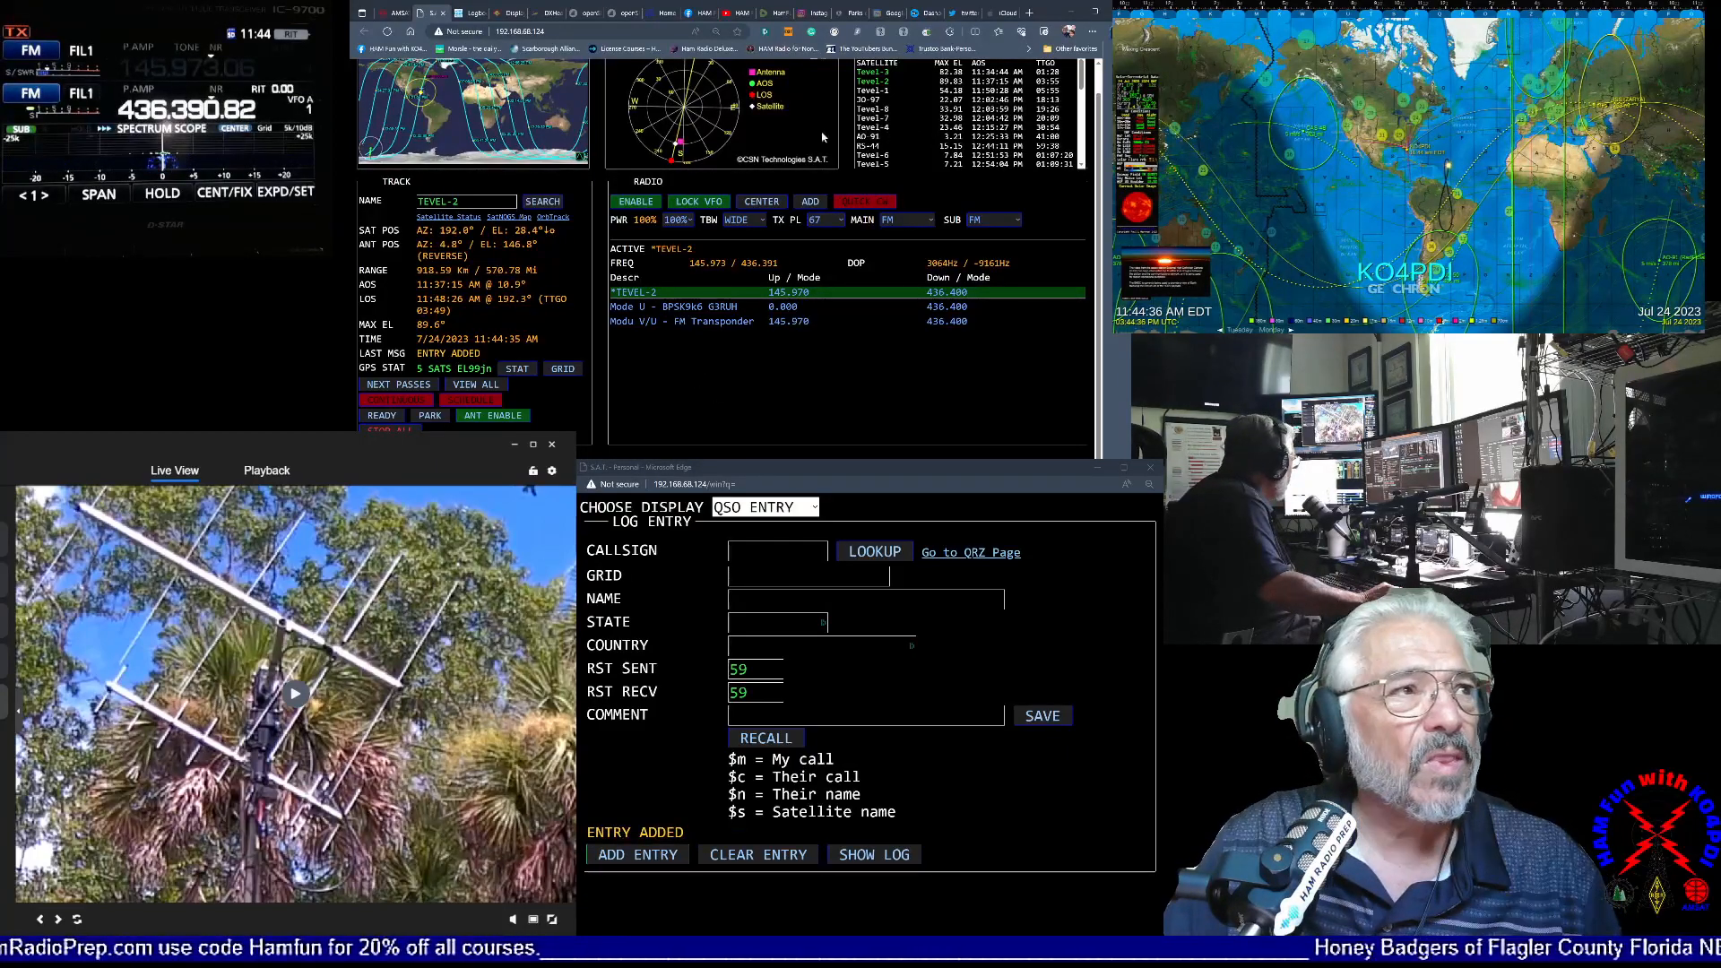